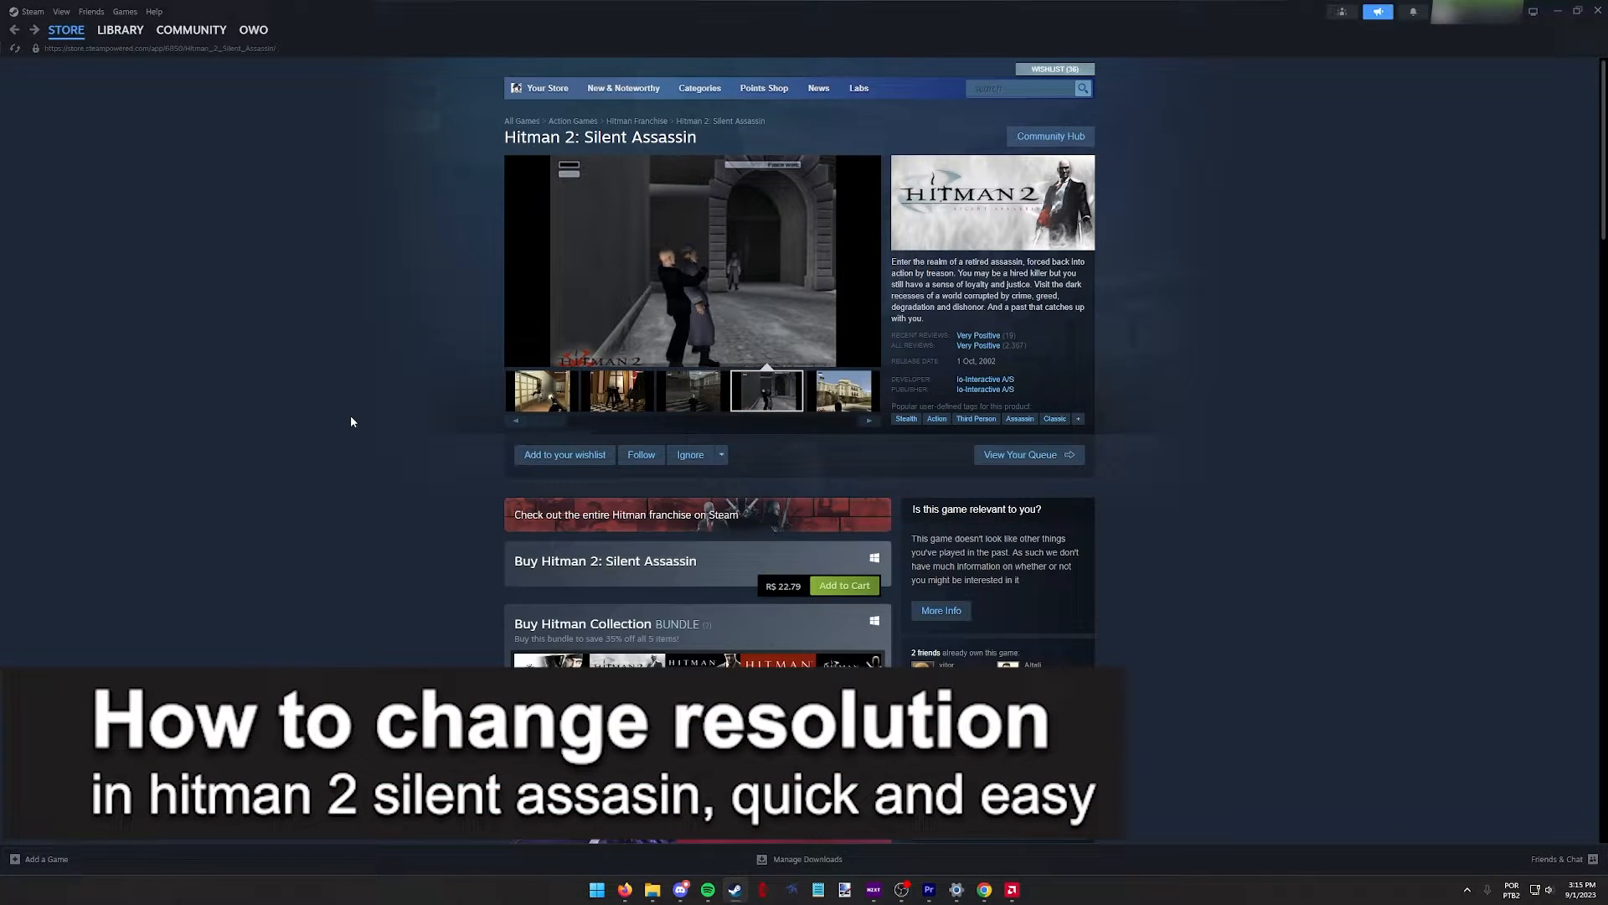
Open Documents > Hitman Silent Assasin and select Hitman2.ini beside an empty Notepad window.
left_click(842, 391)
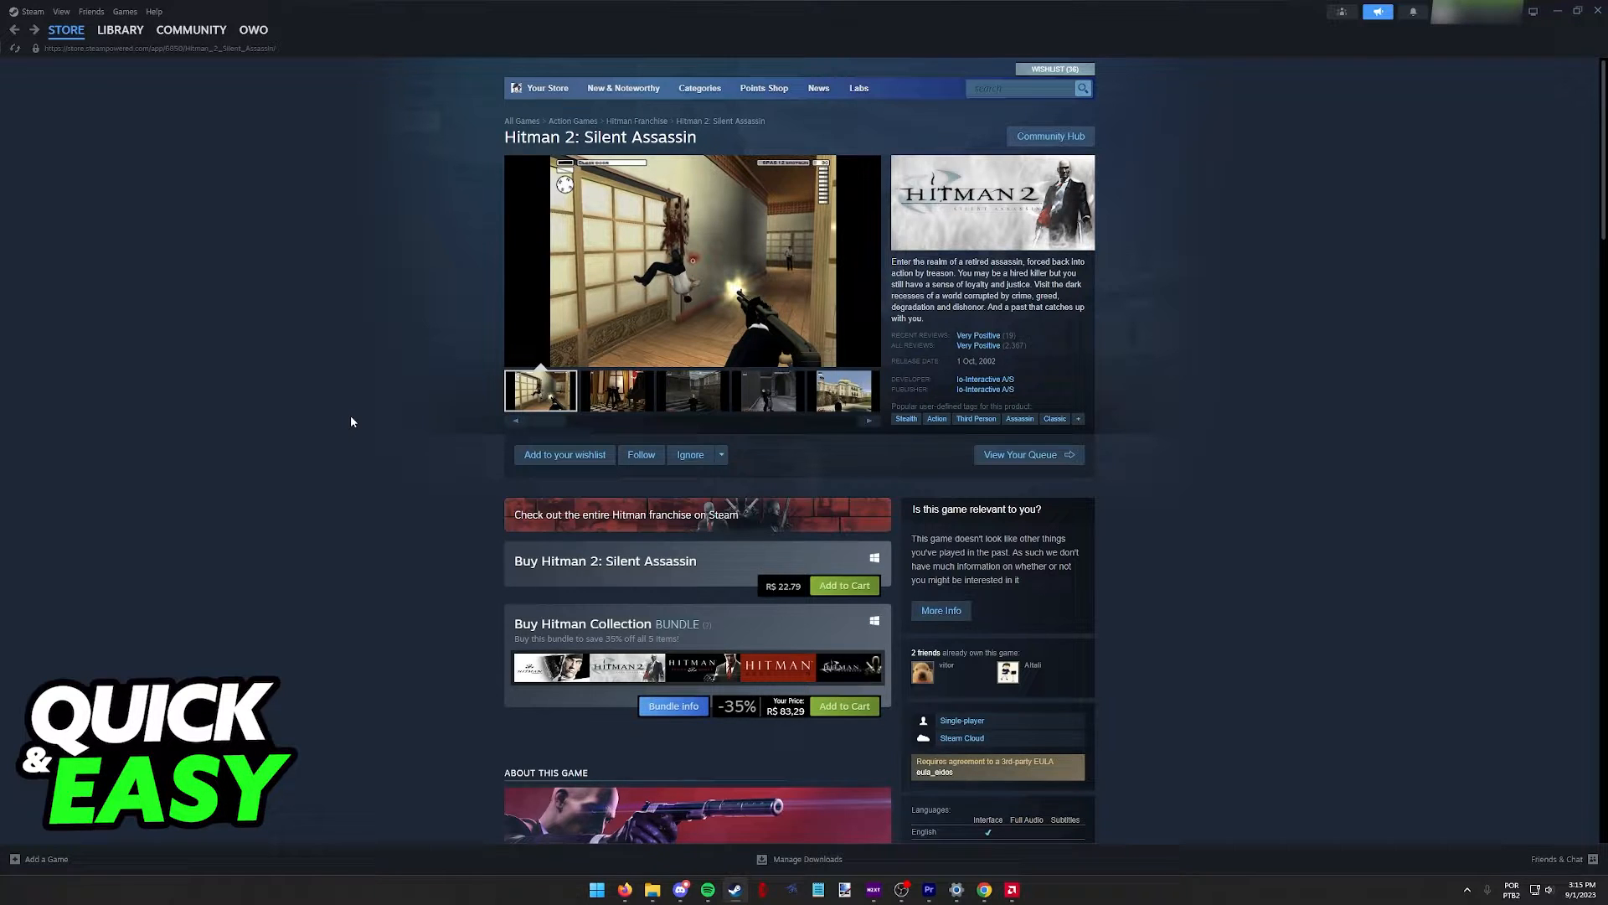
left_click(616, 390)
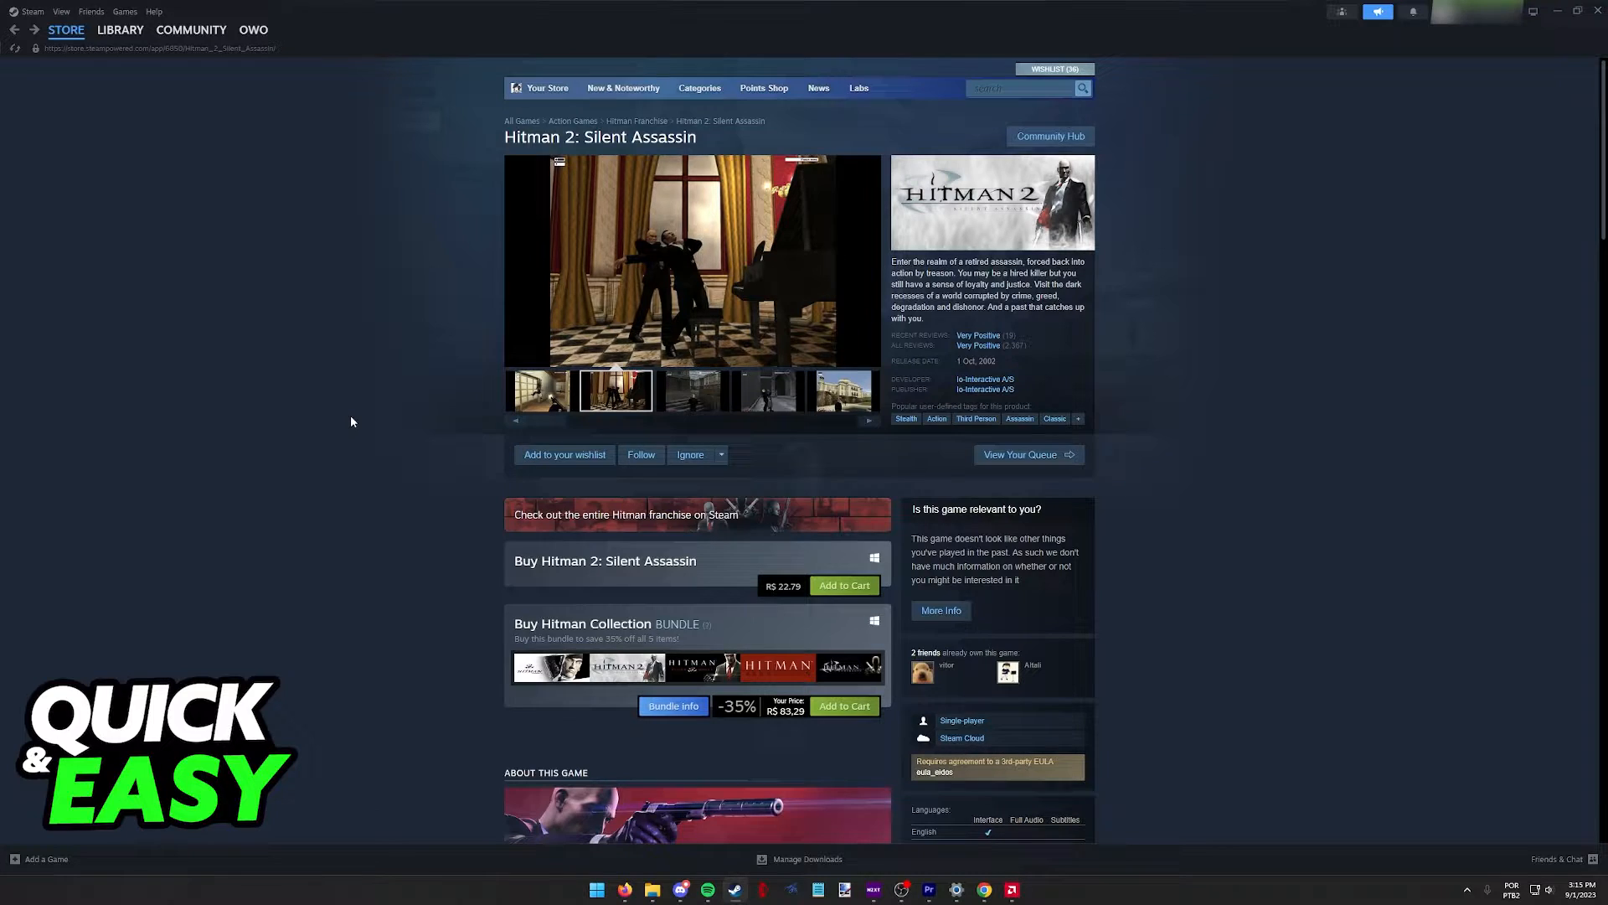
left_click(652, 890)
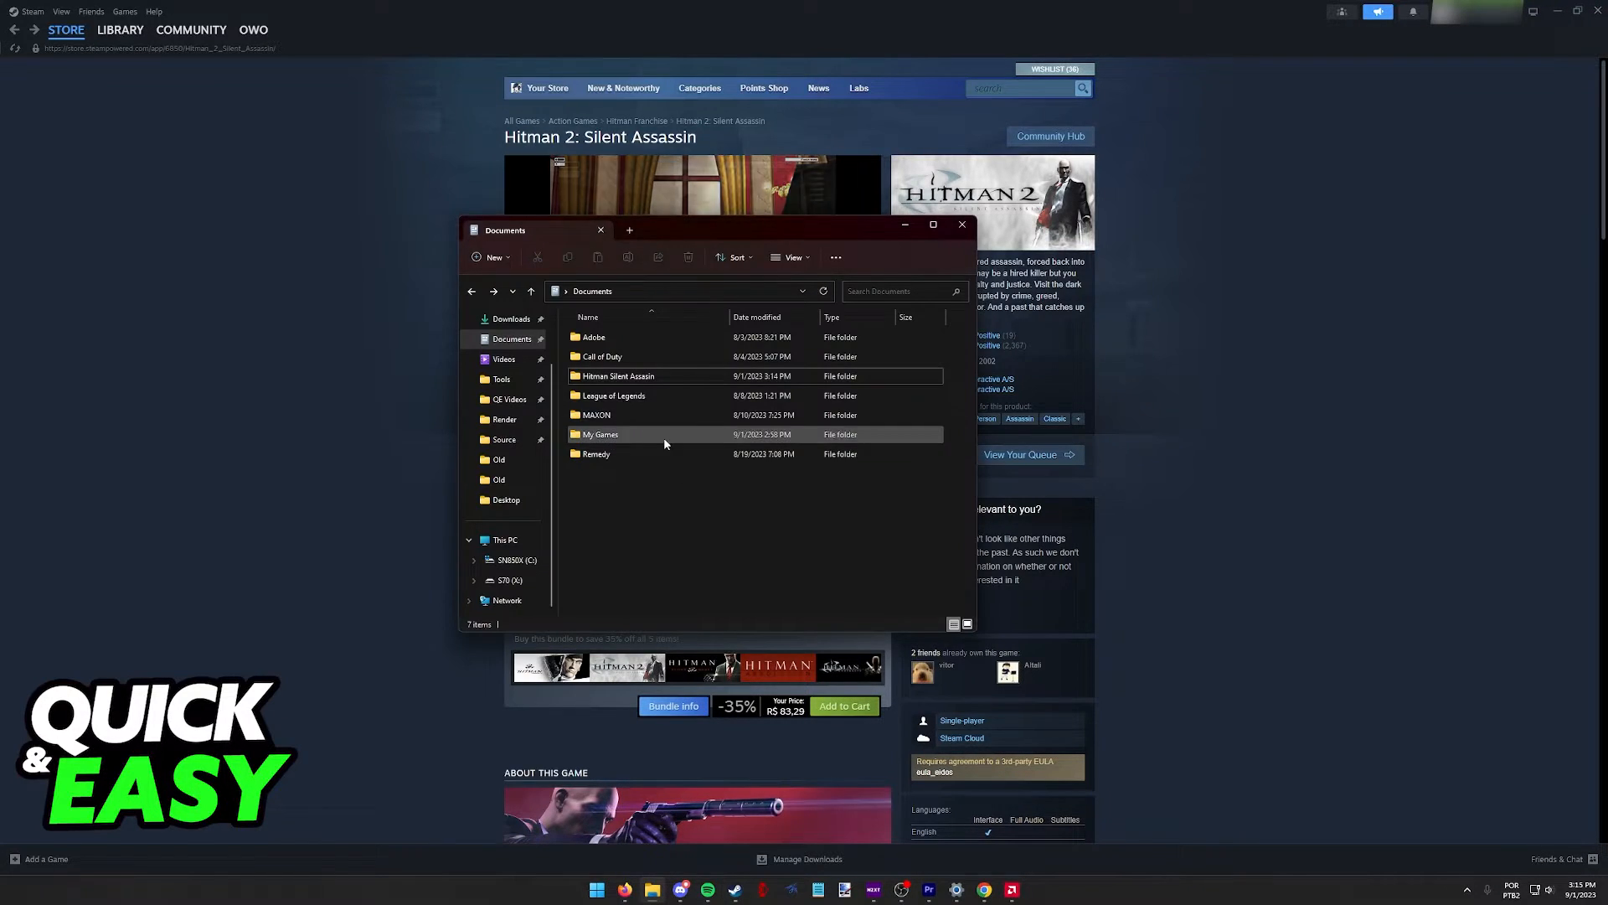
left_click(617, 375)
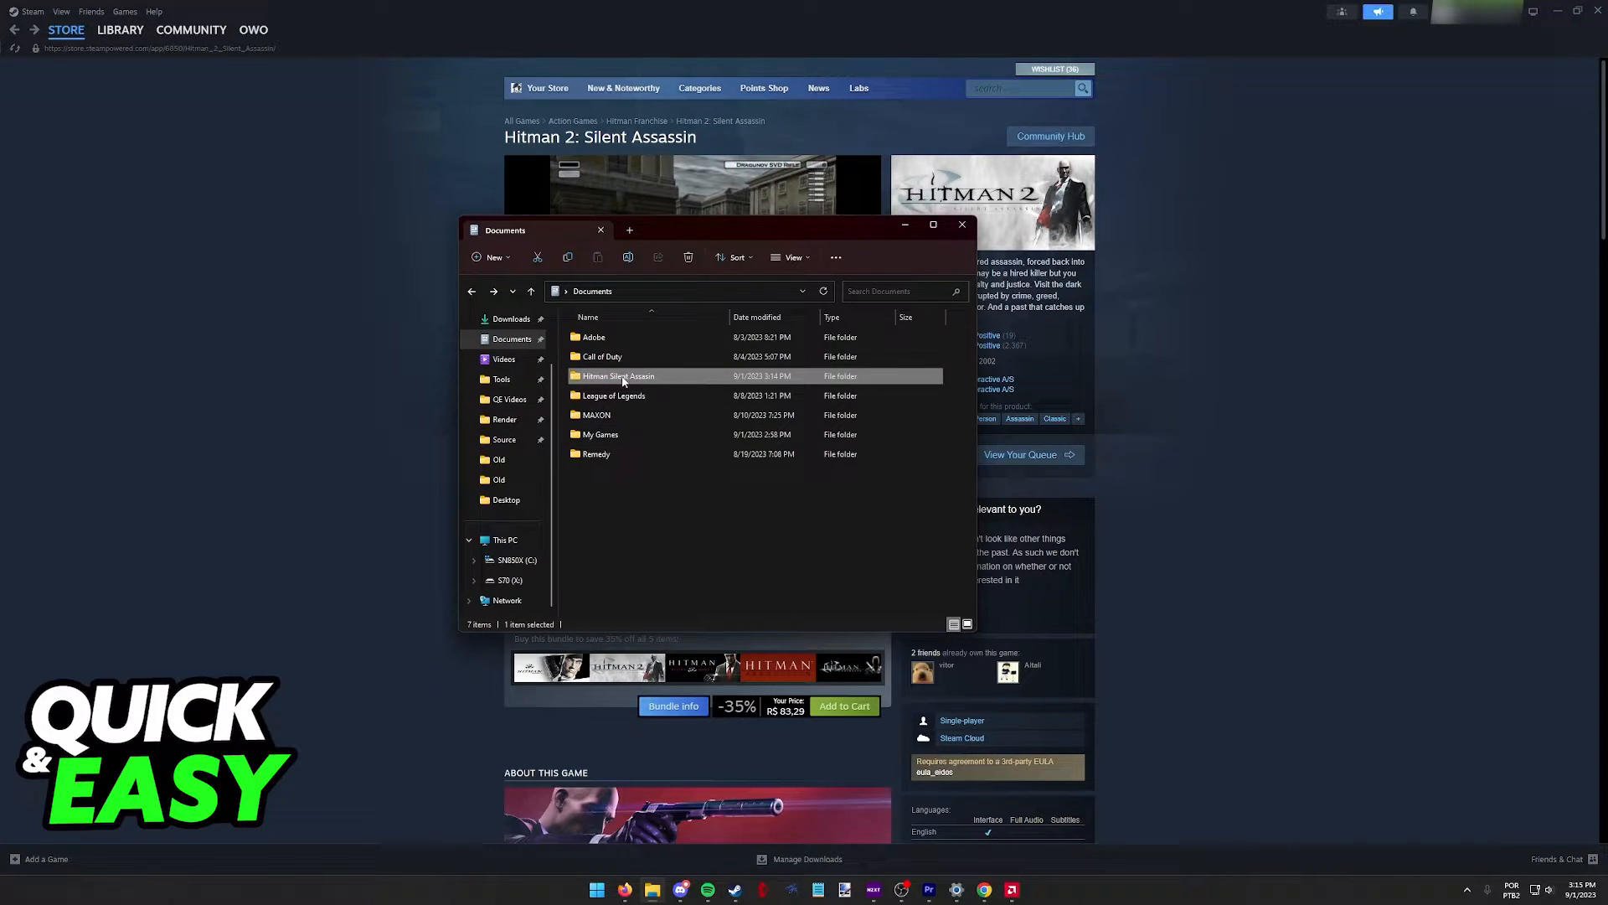
double_click(618, 375)
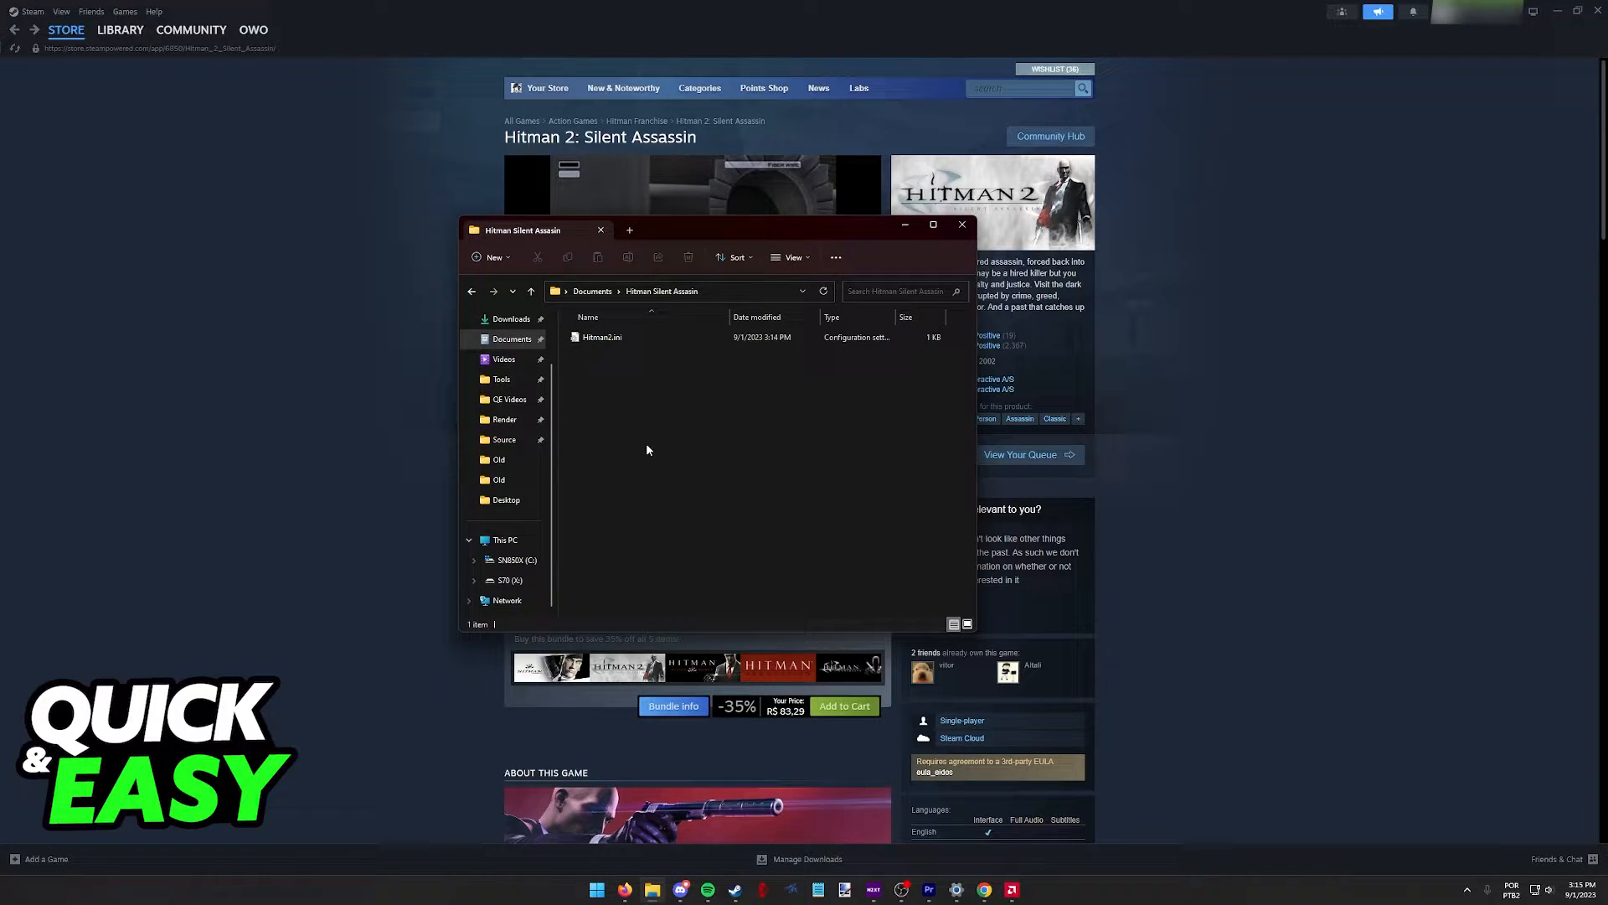
mouse_move(621, 410)
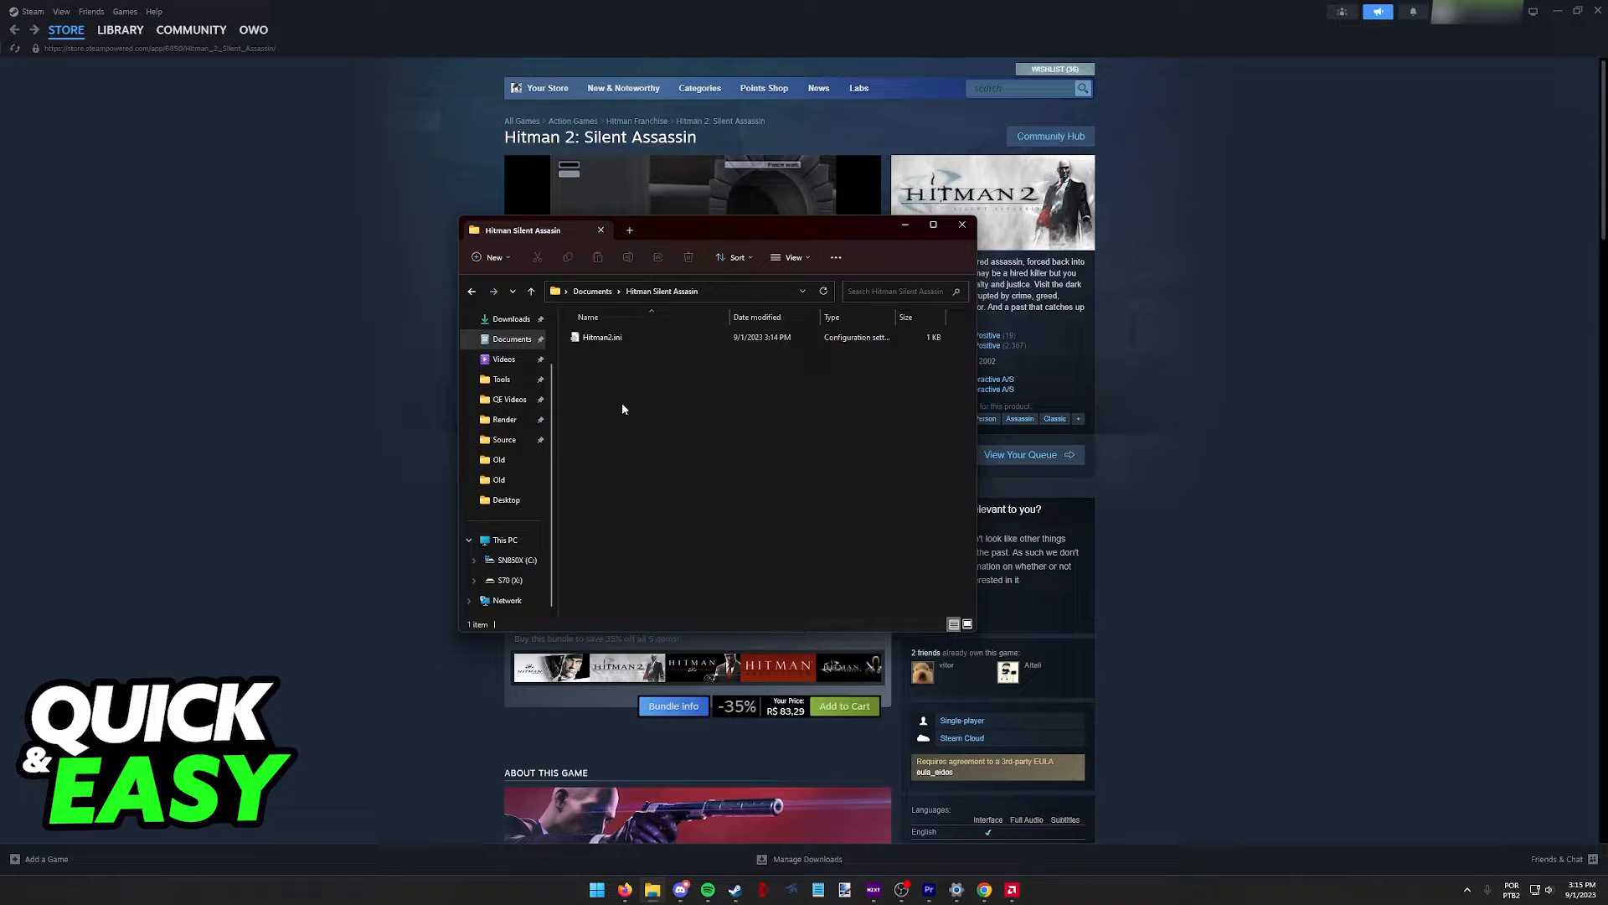
left_click(602, 337)
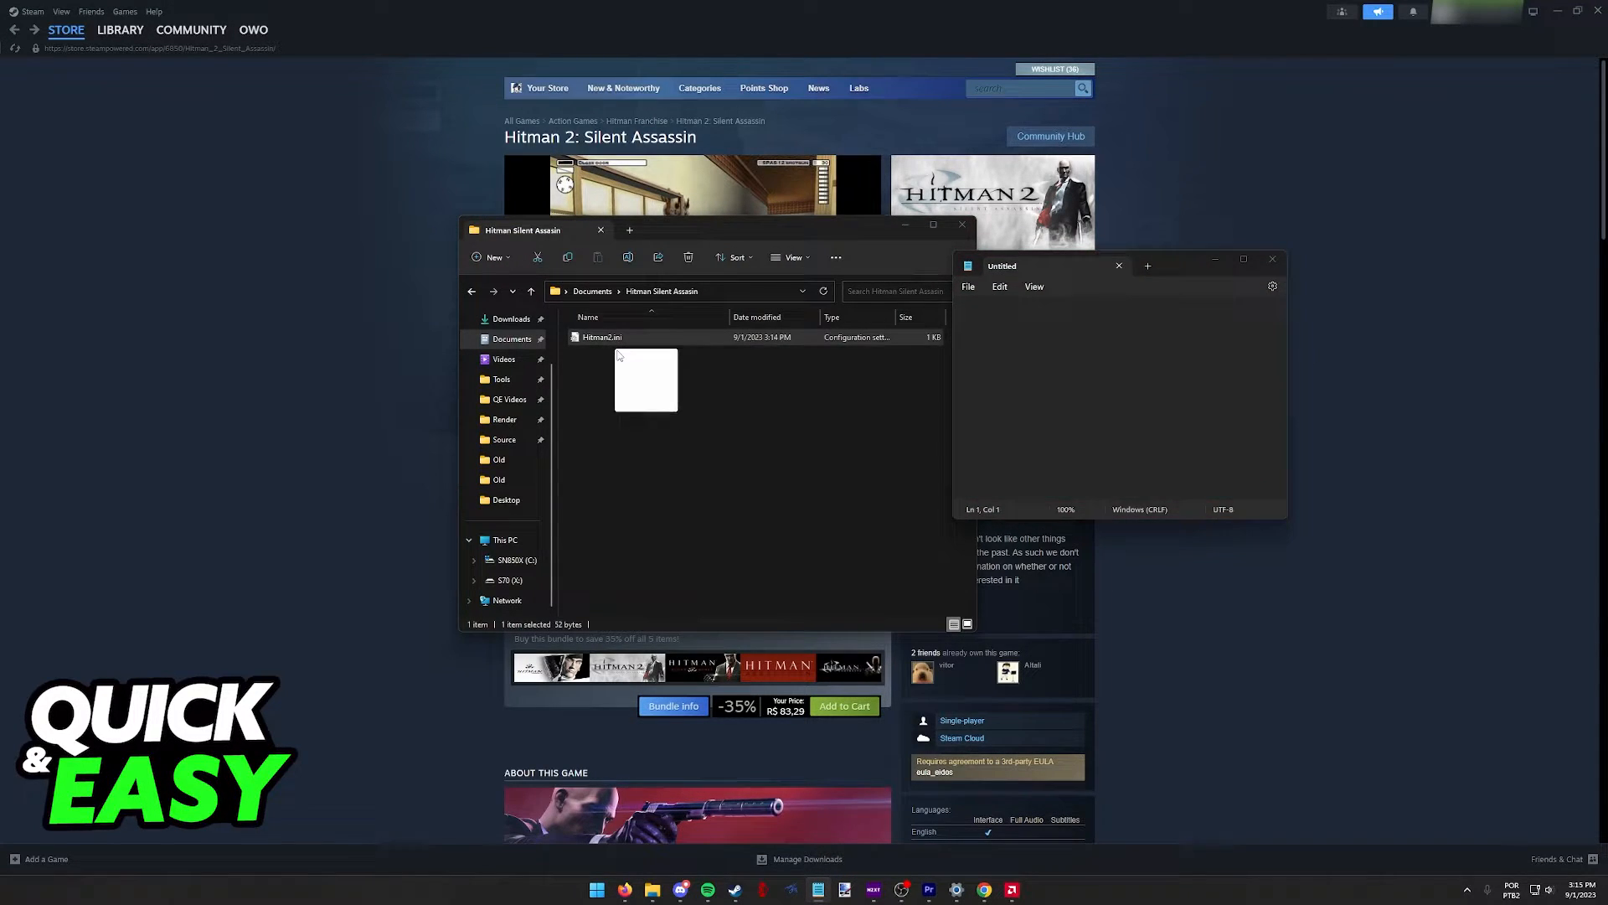
Open Hitman2.ini in Notepad and maximize the window to show its settings.
double_click(602, 337)
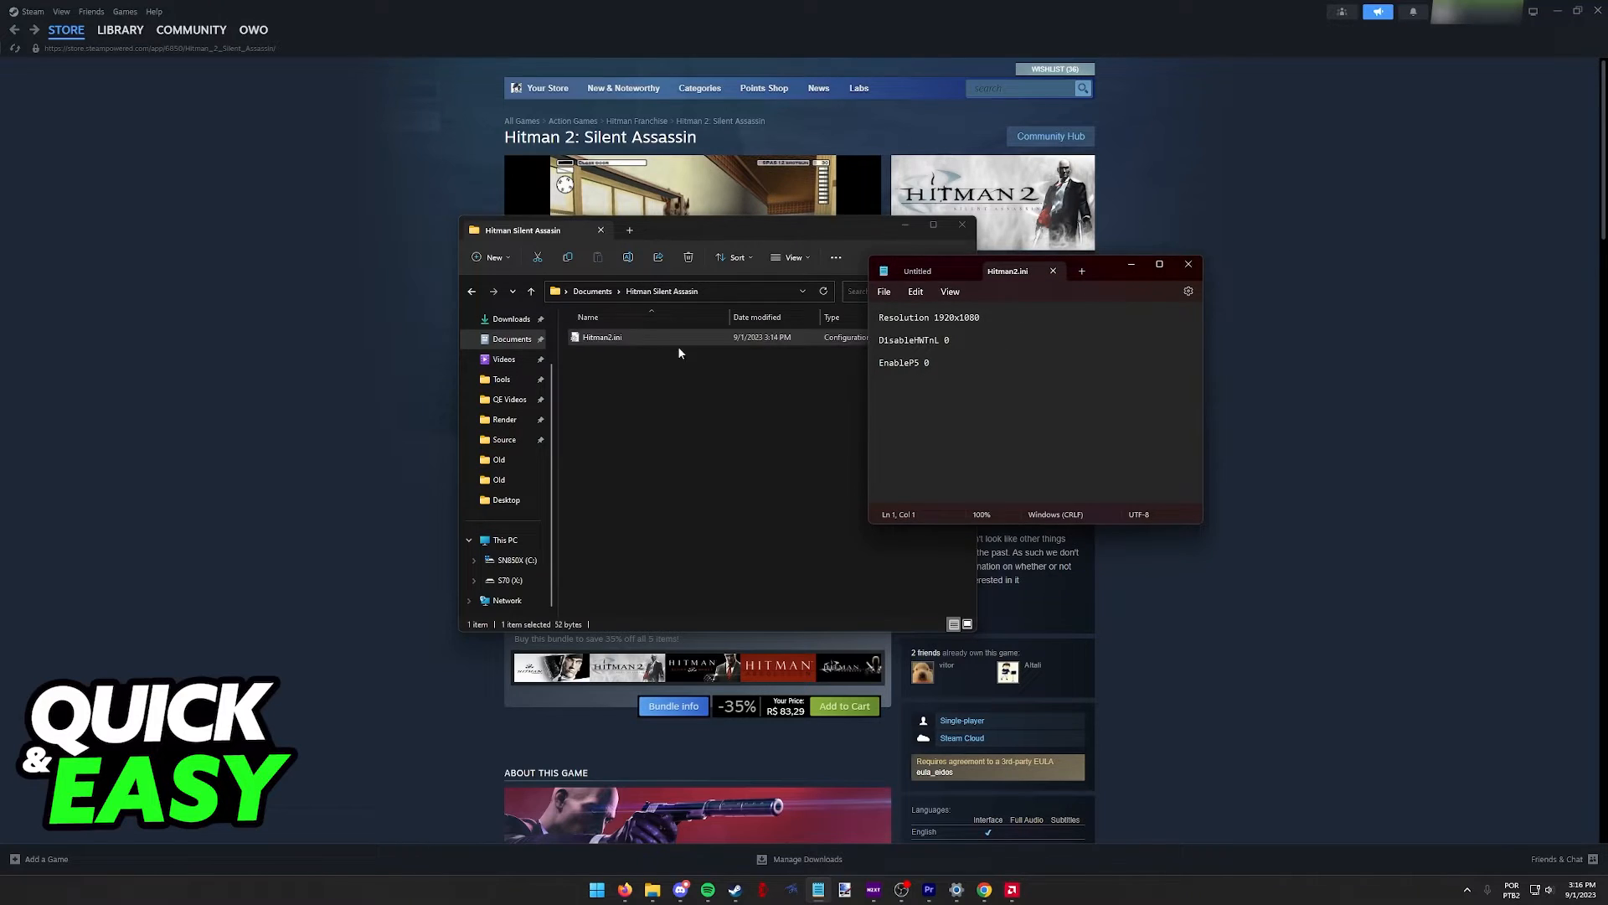
right_click(602, 336)
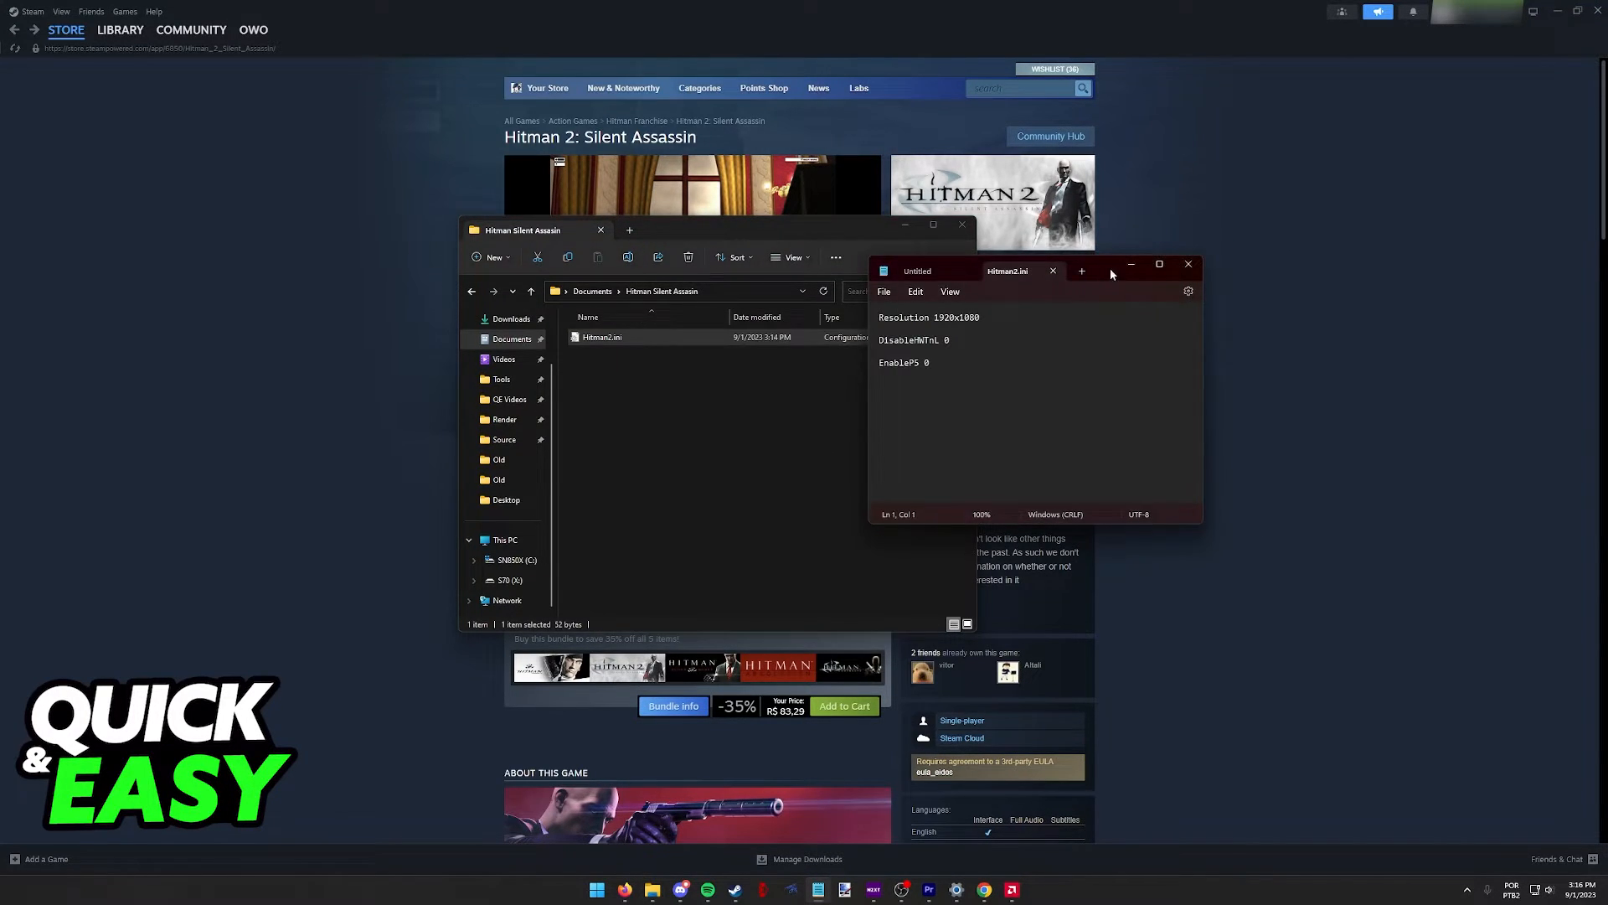
left_click(1160, 265)
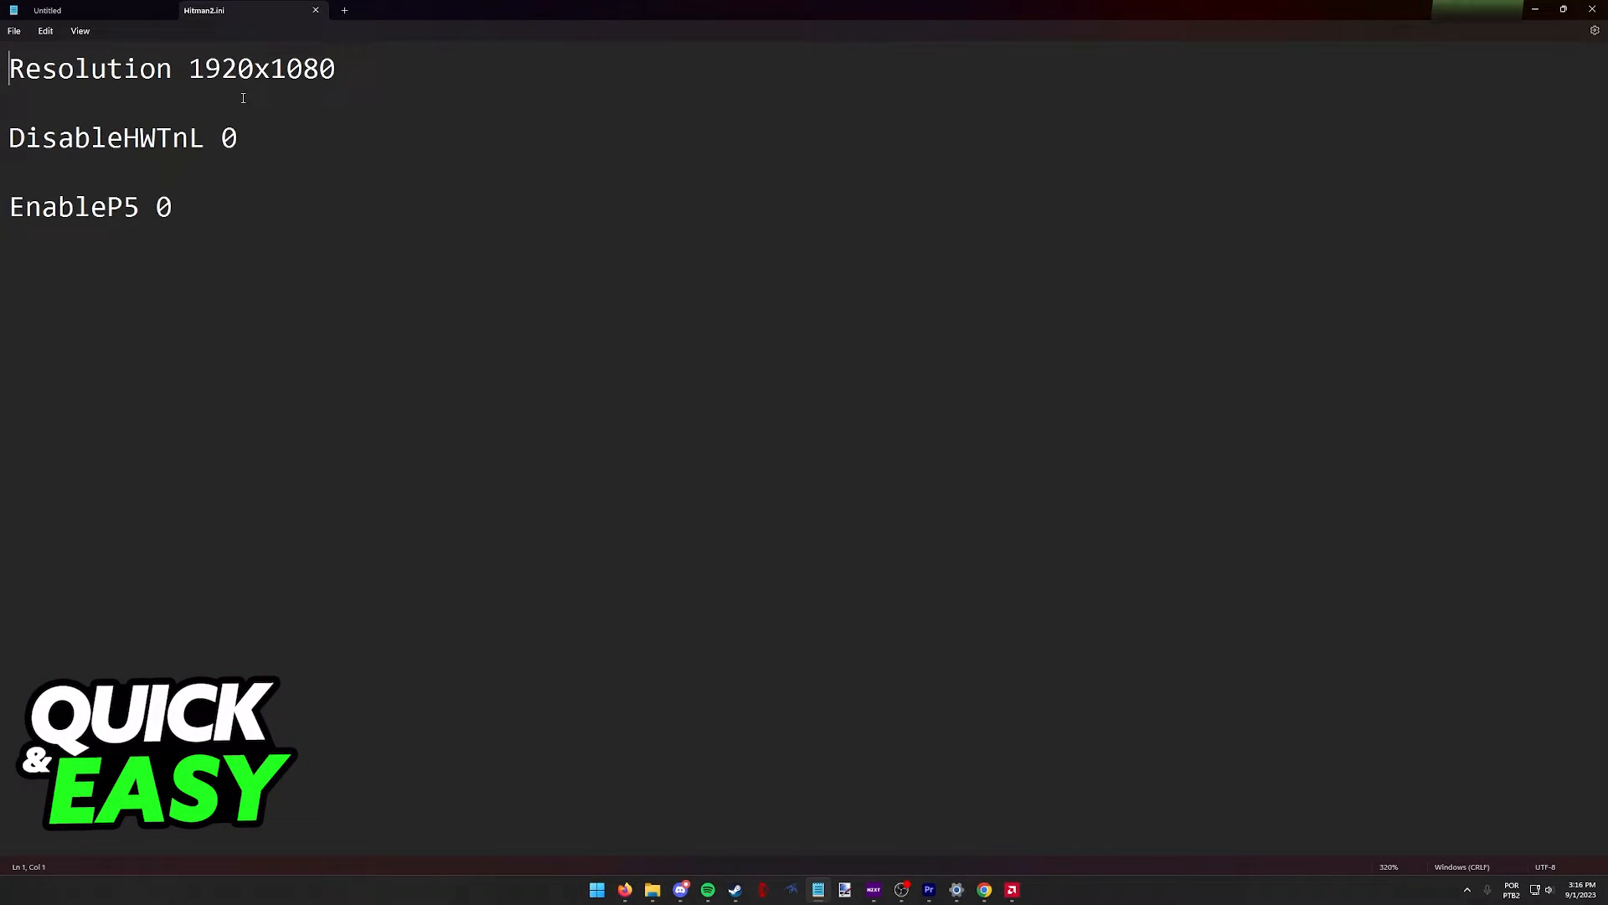
left_click(238, 138)
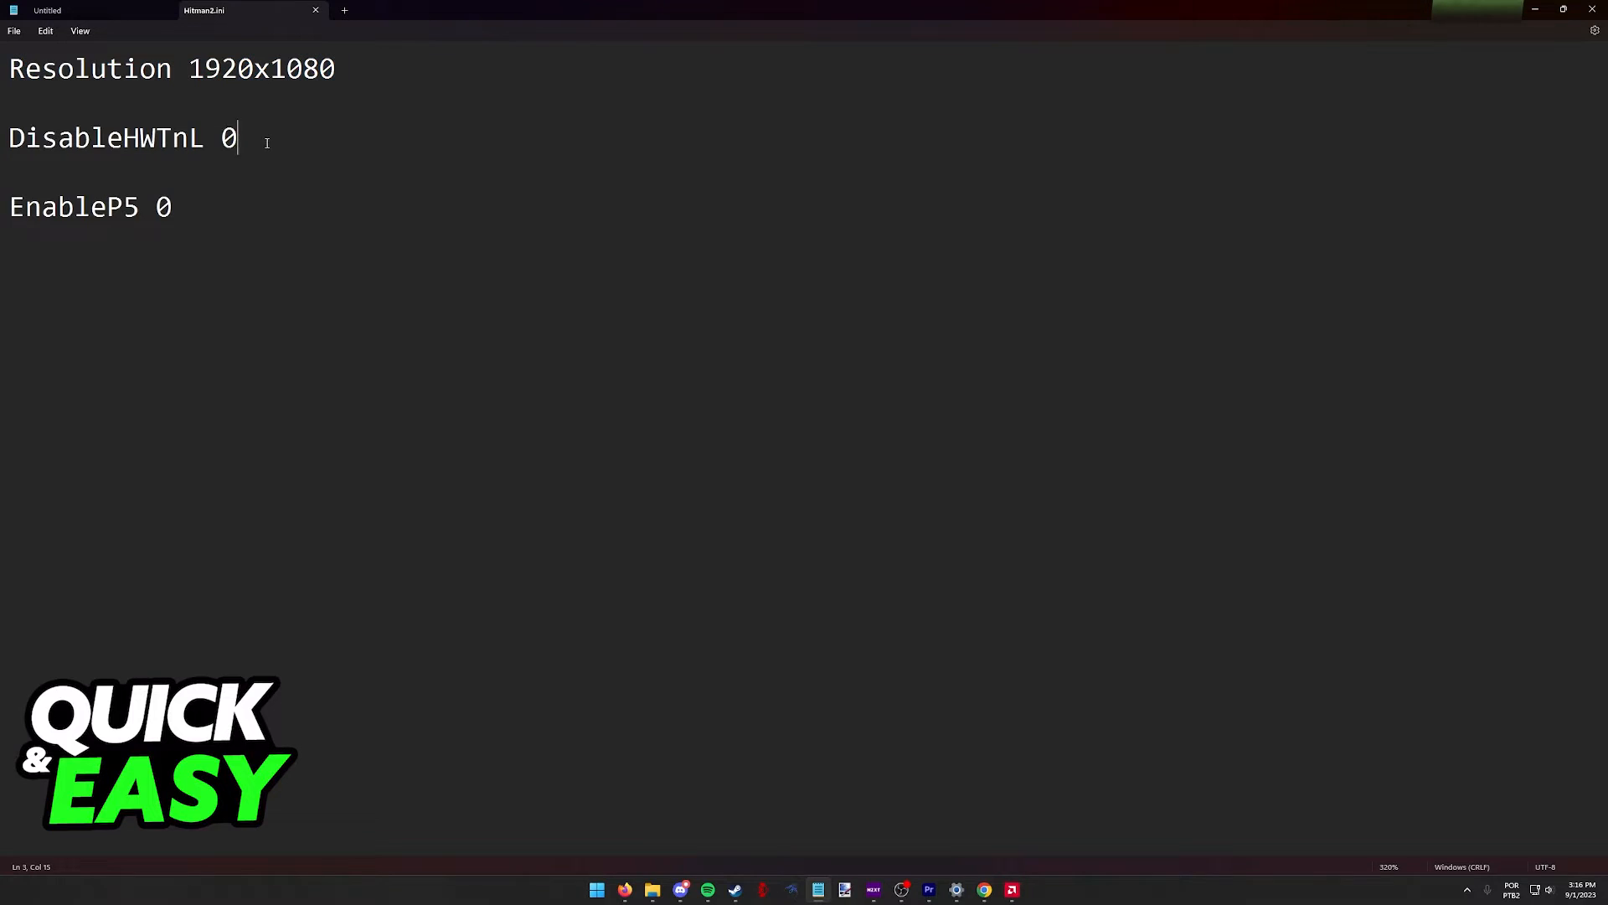
left_click(172, 206)
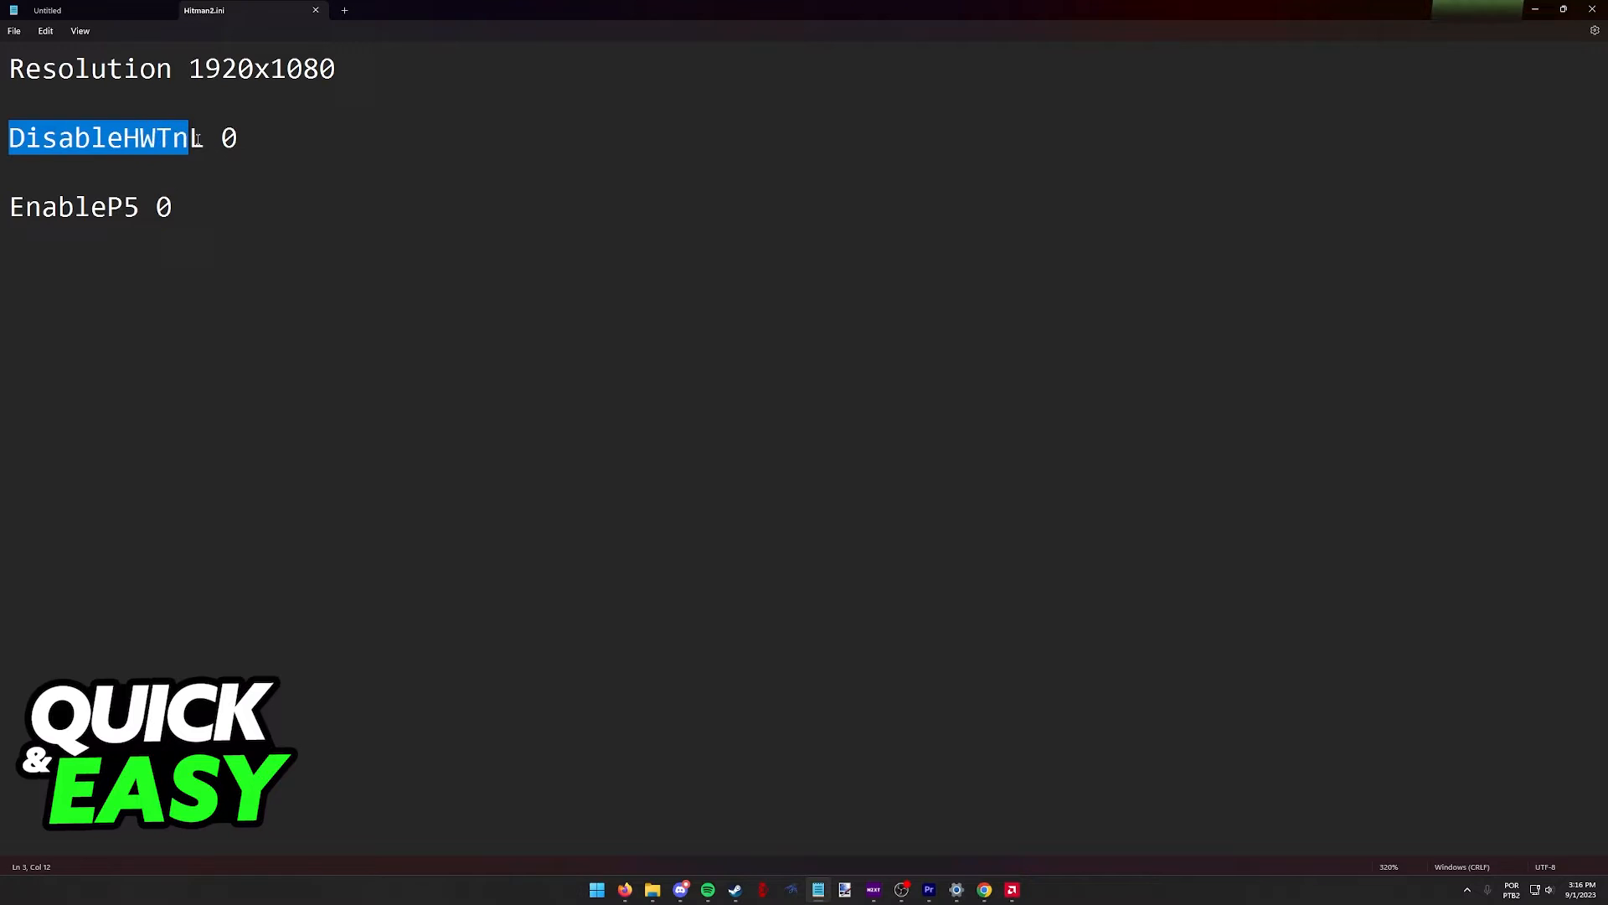
left_click(246, 205)
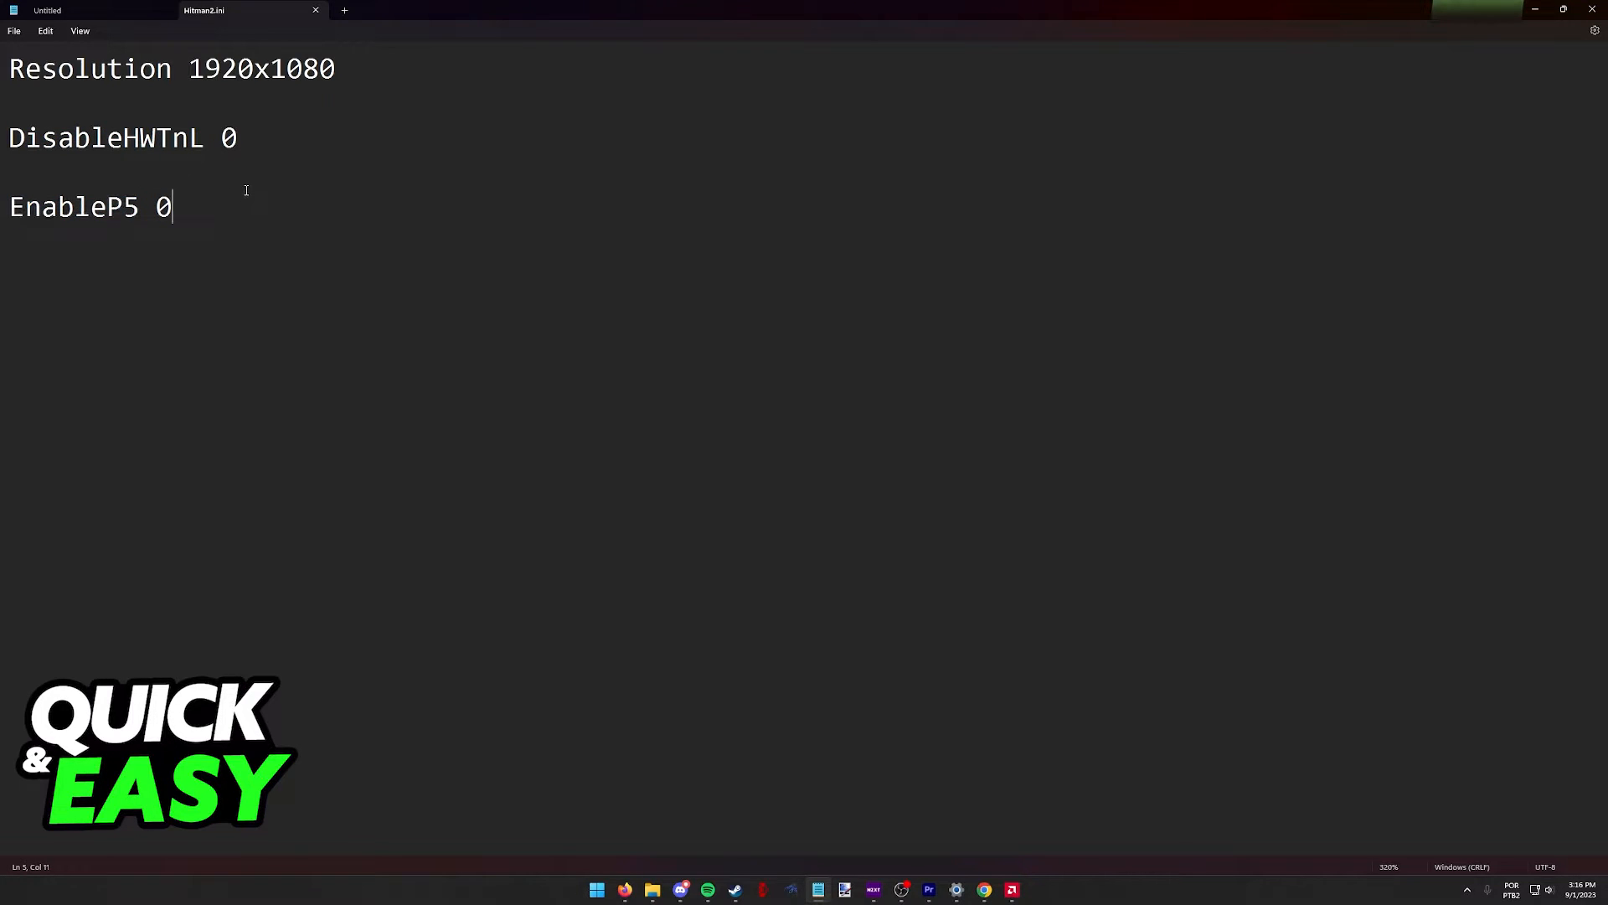
left_click(288, 69)
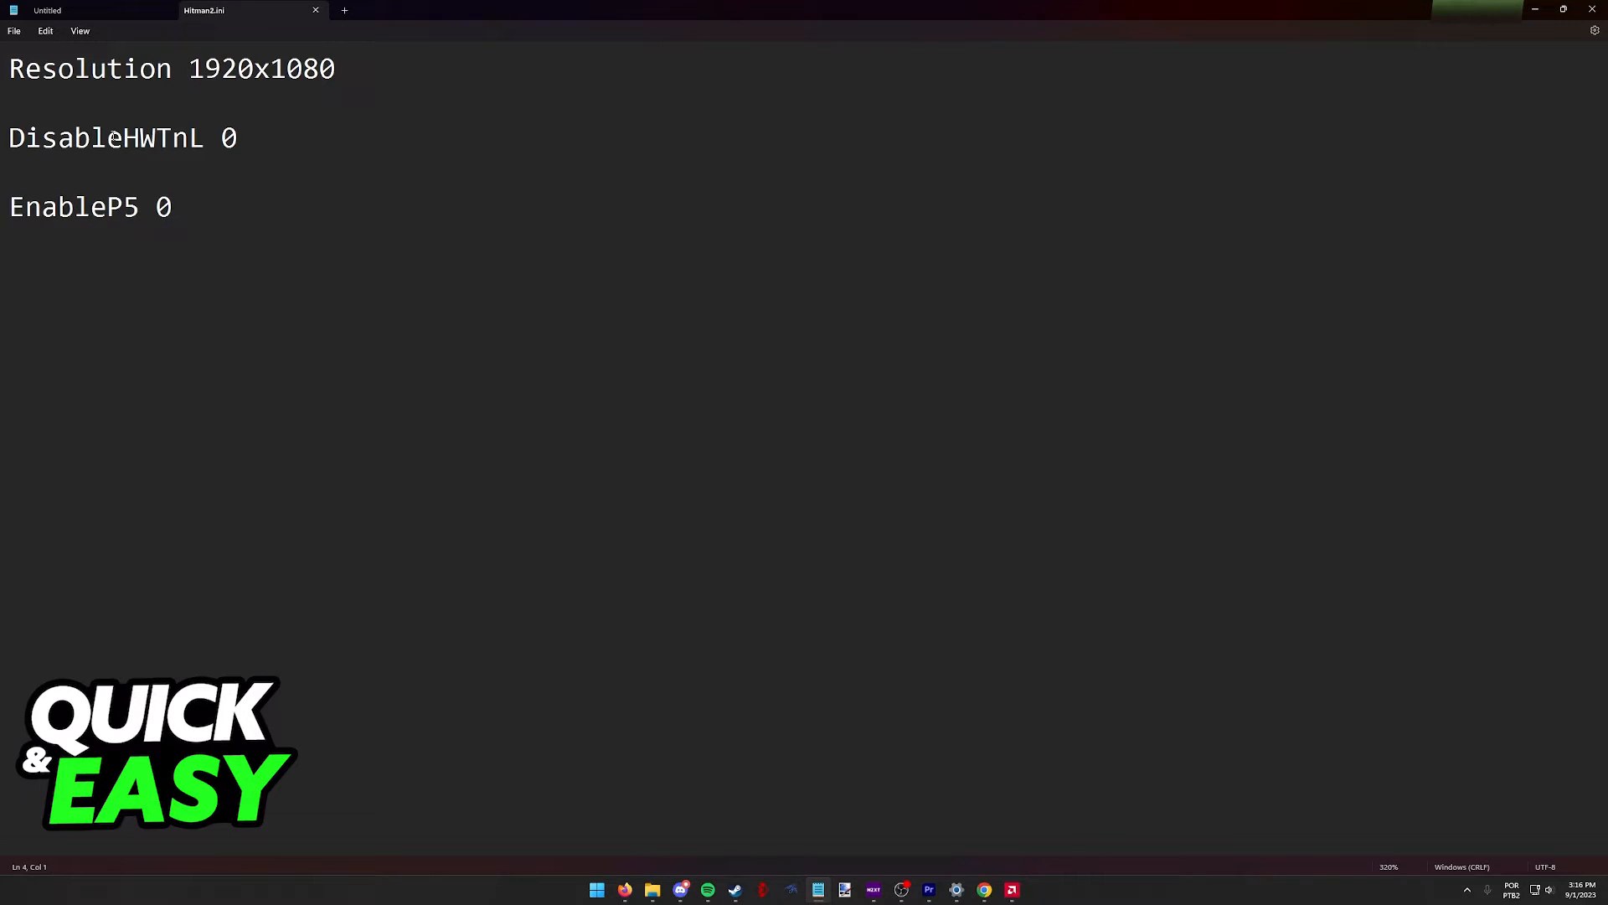
double_click(161, 206)
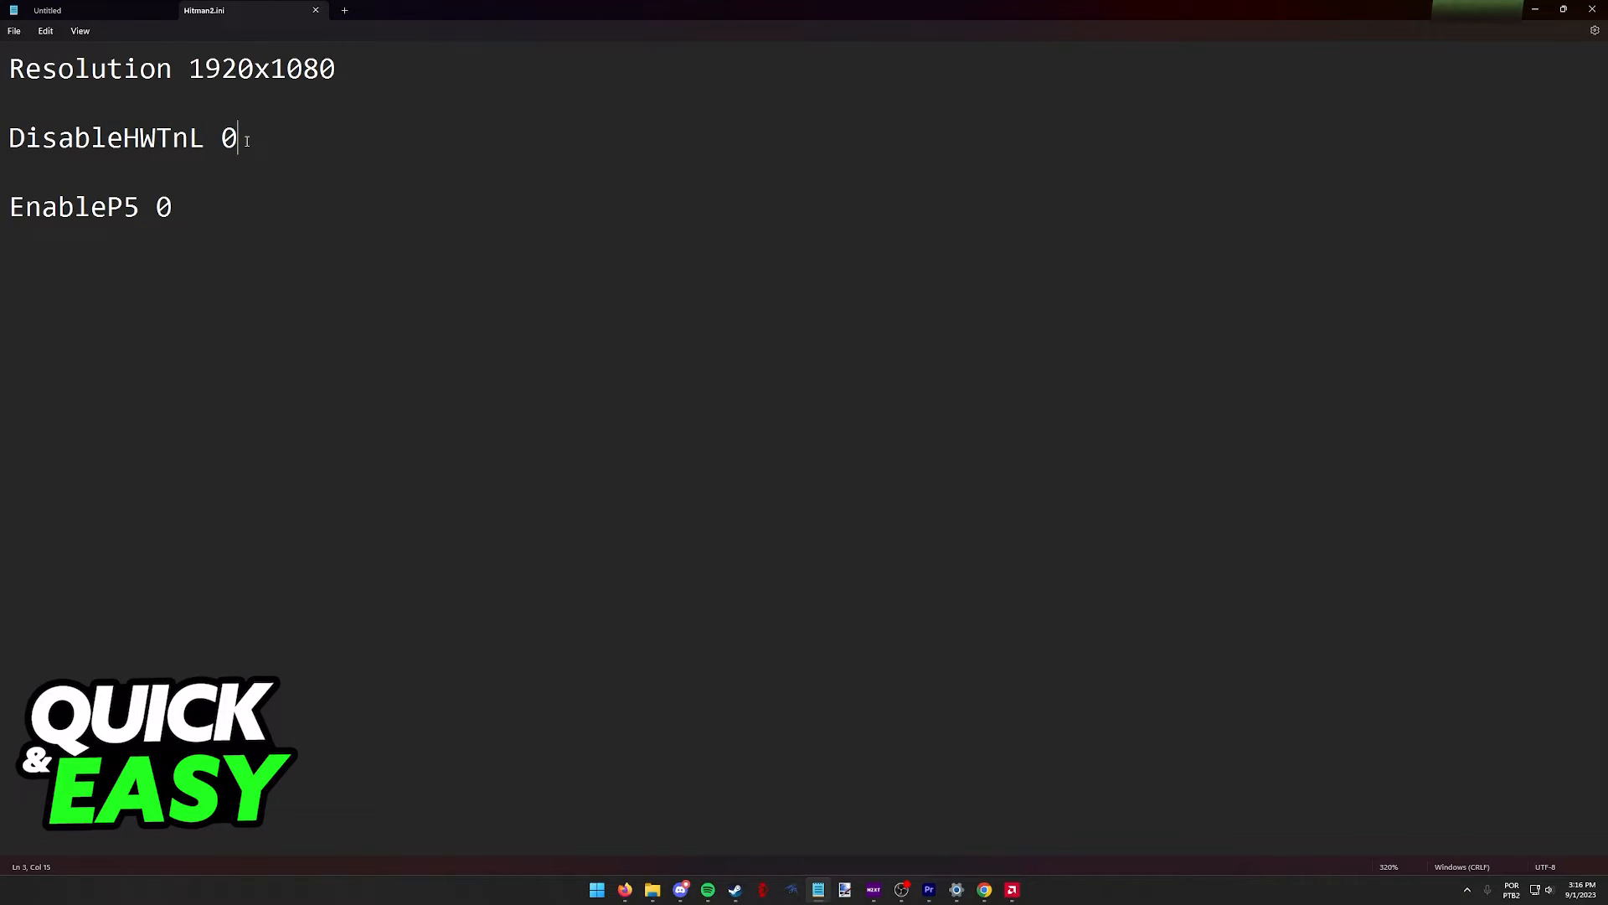
double_click(261, 69)
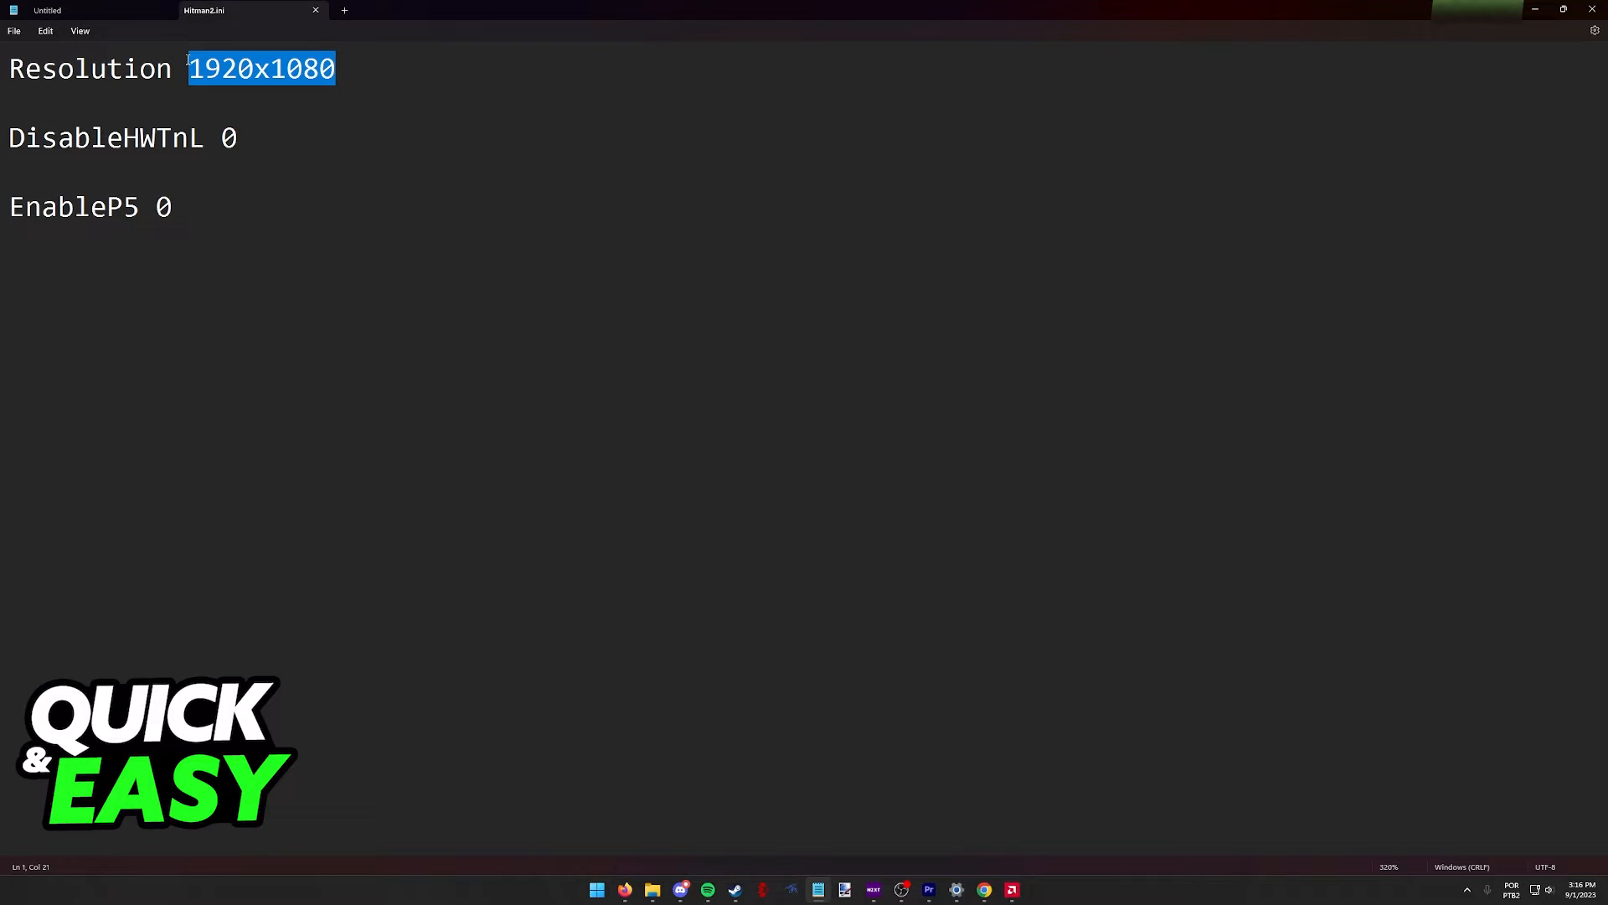
Replace the resolution with 800x600 and save Hitman2.ini.
type("800x600")
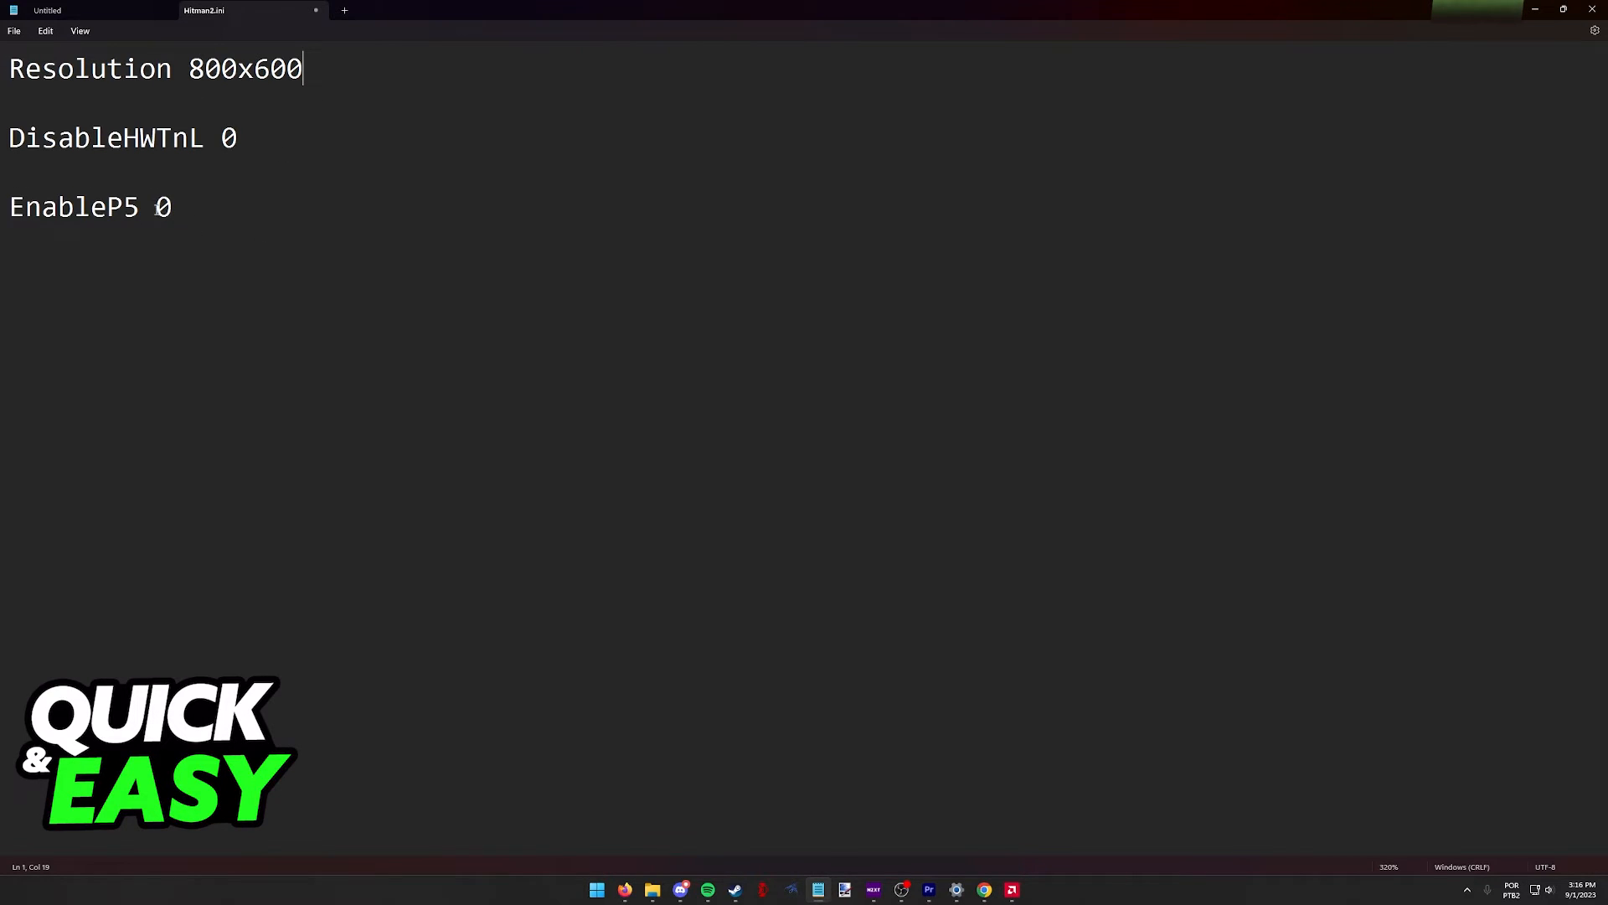
left_click(14, 30)
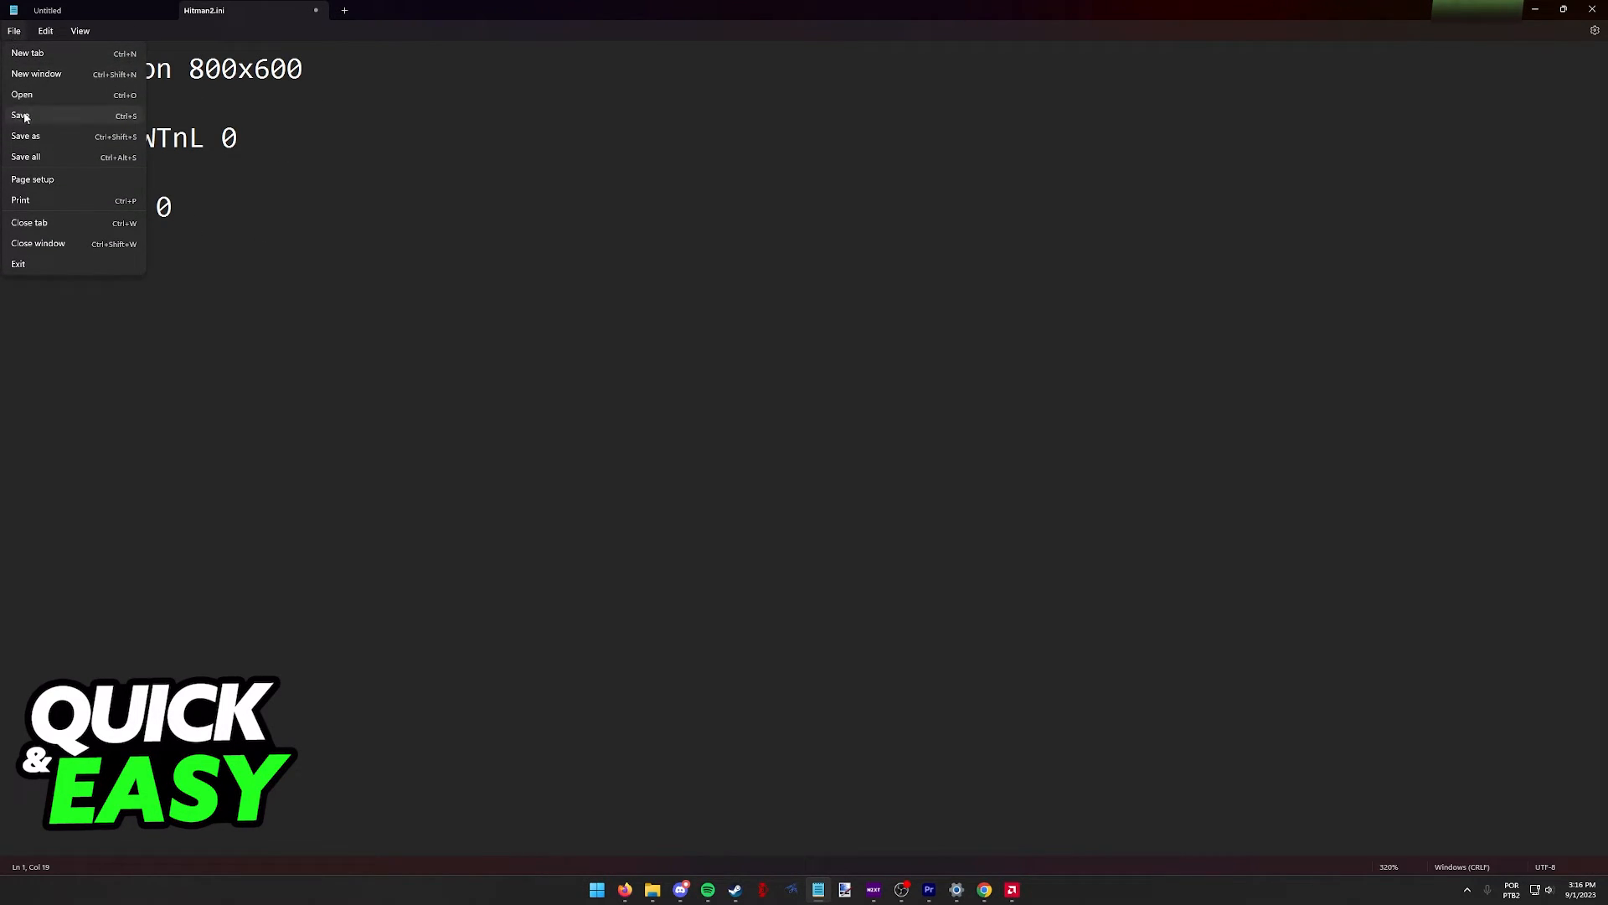
left_click(19, 115)
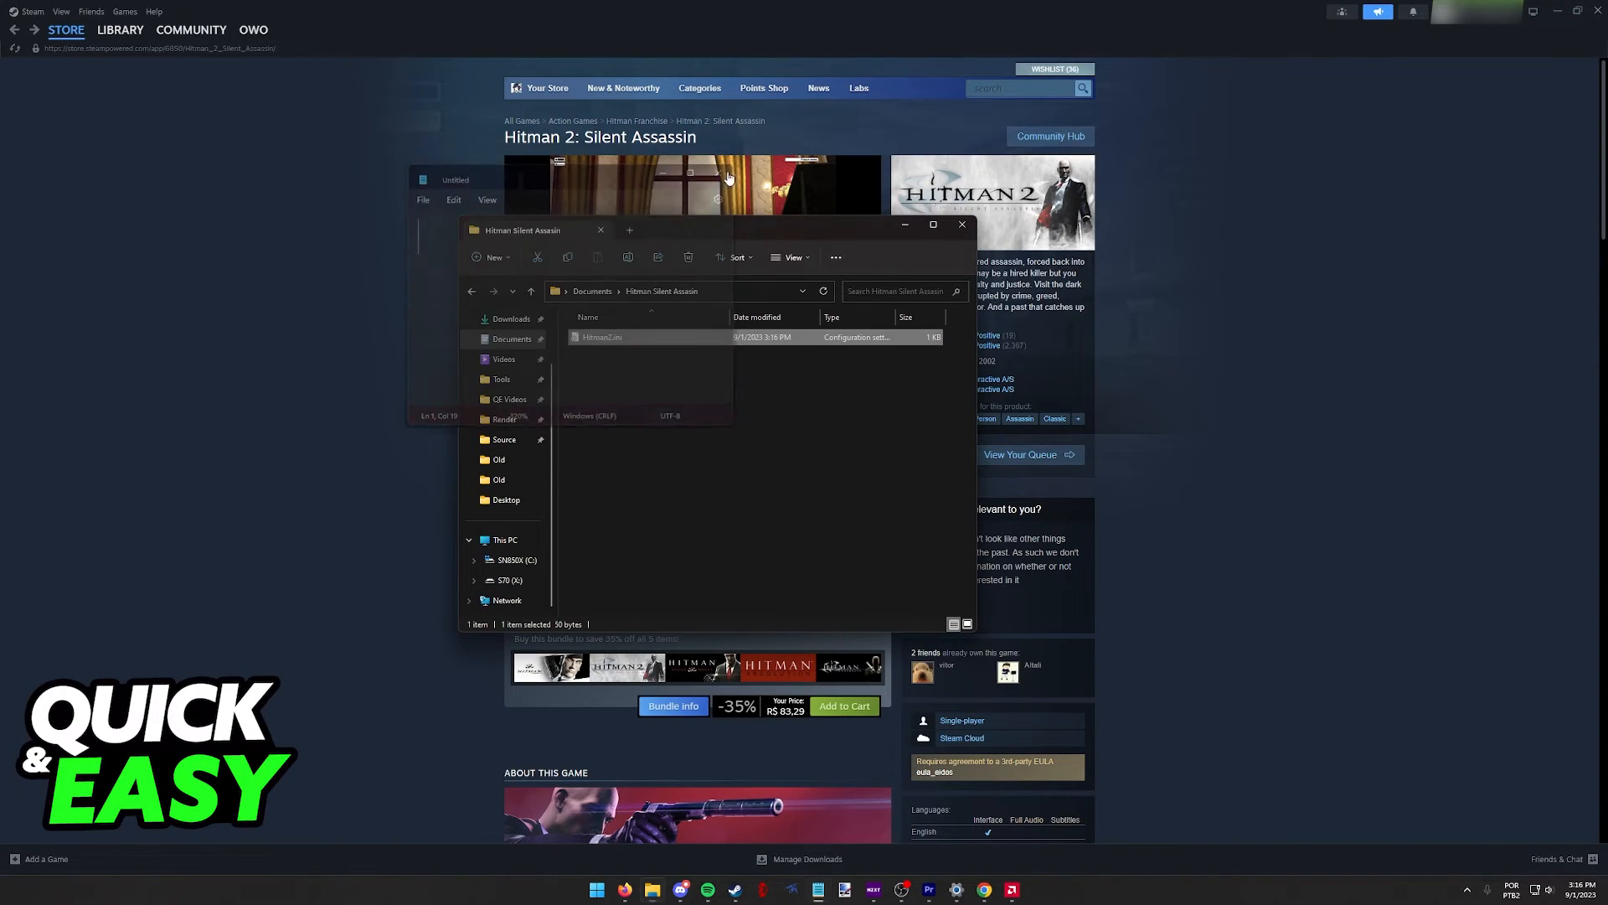
Clear Notepad and File Explorer away to reveal the Hitman 2: Silent Assassin store page.
left_click(960, 223)
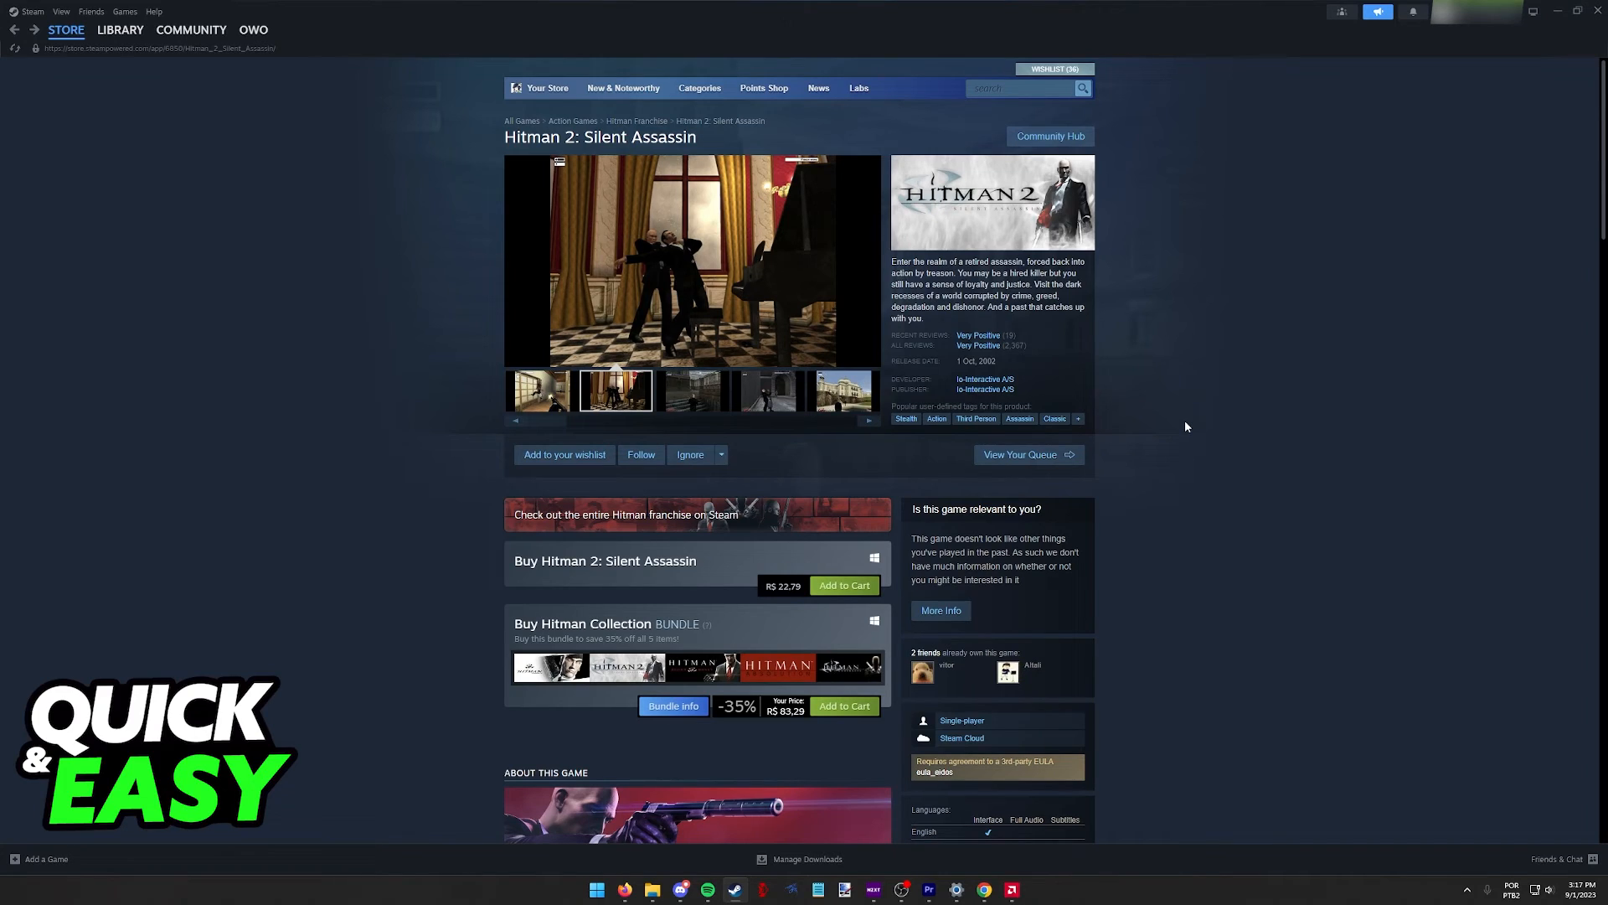
left_click(691, 390)
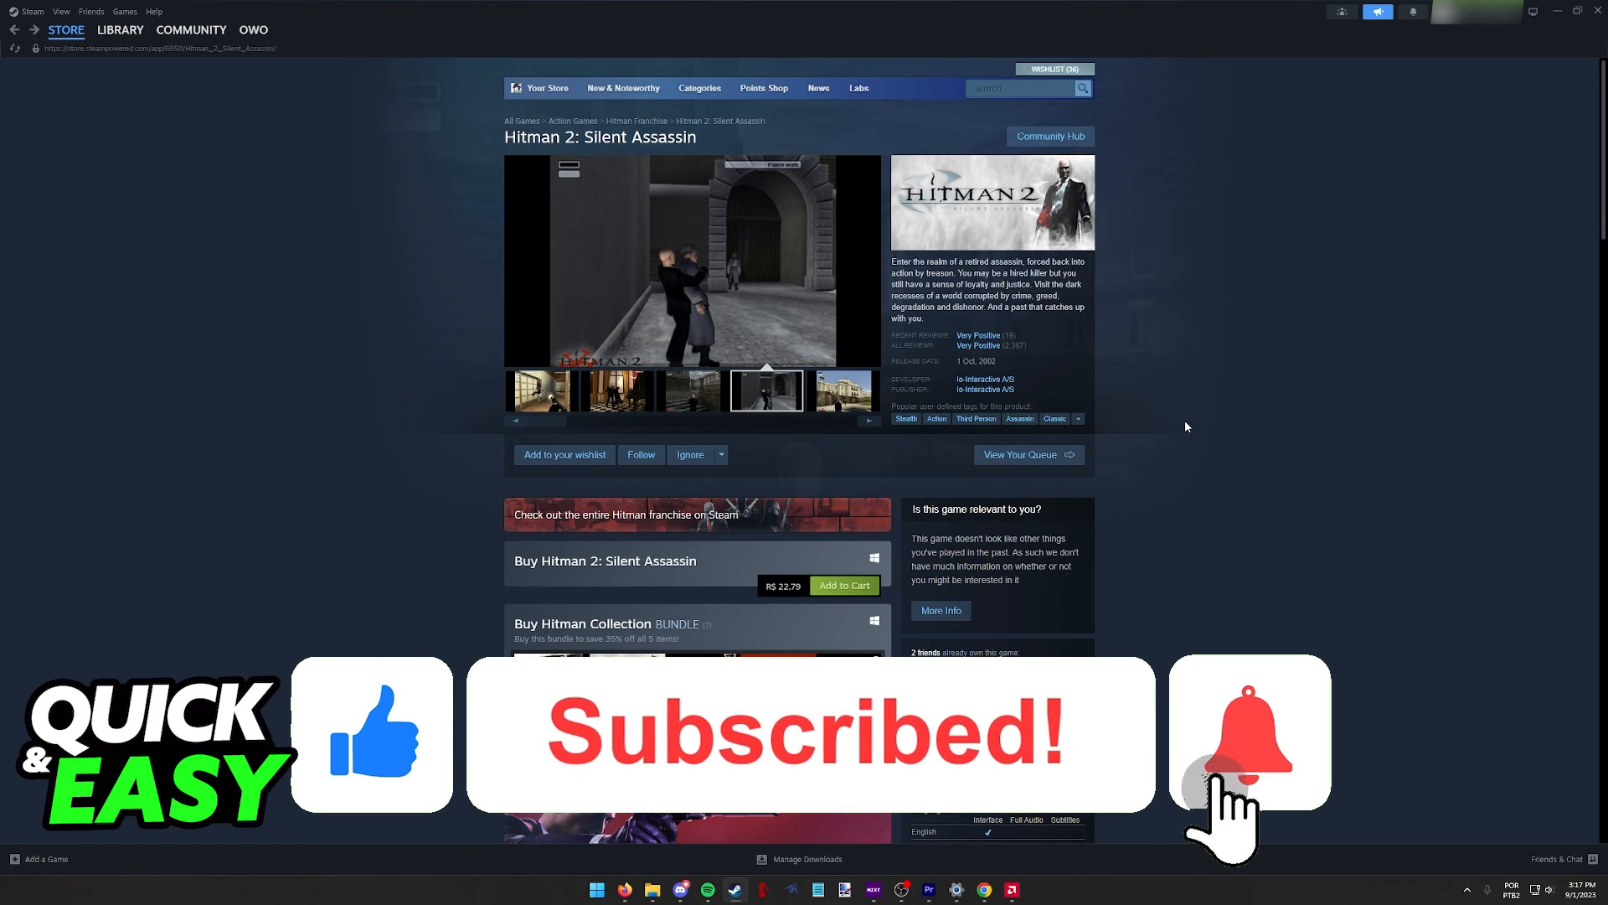
left_click(841, 391)
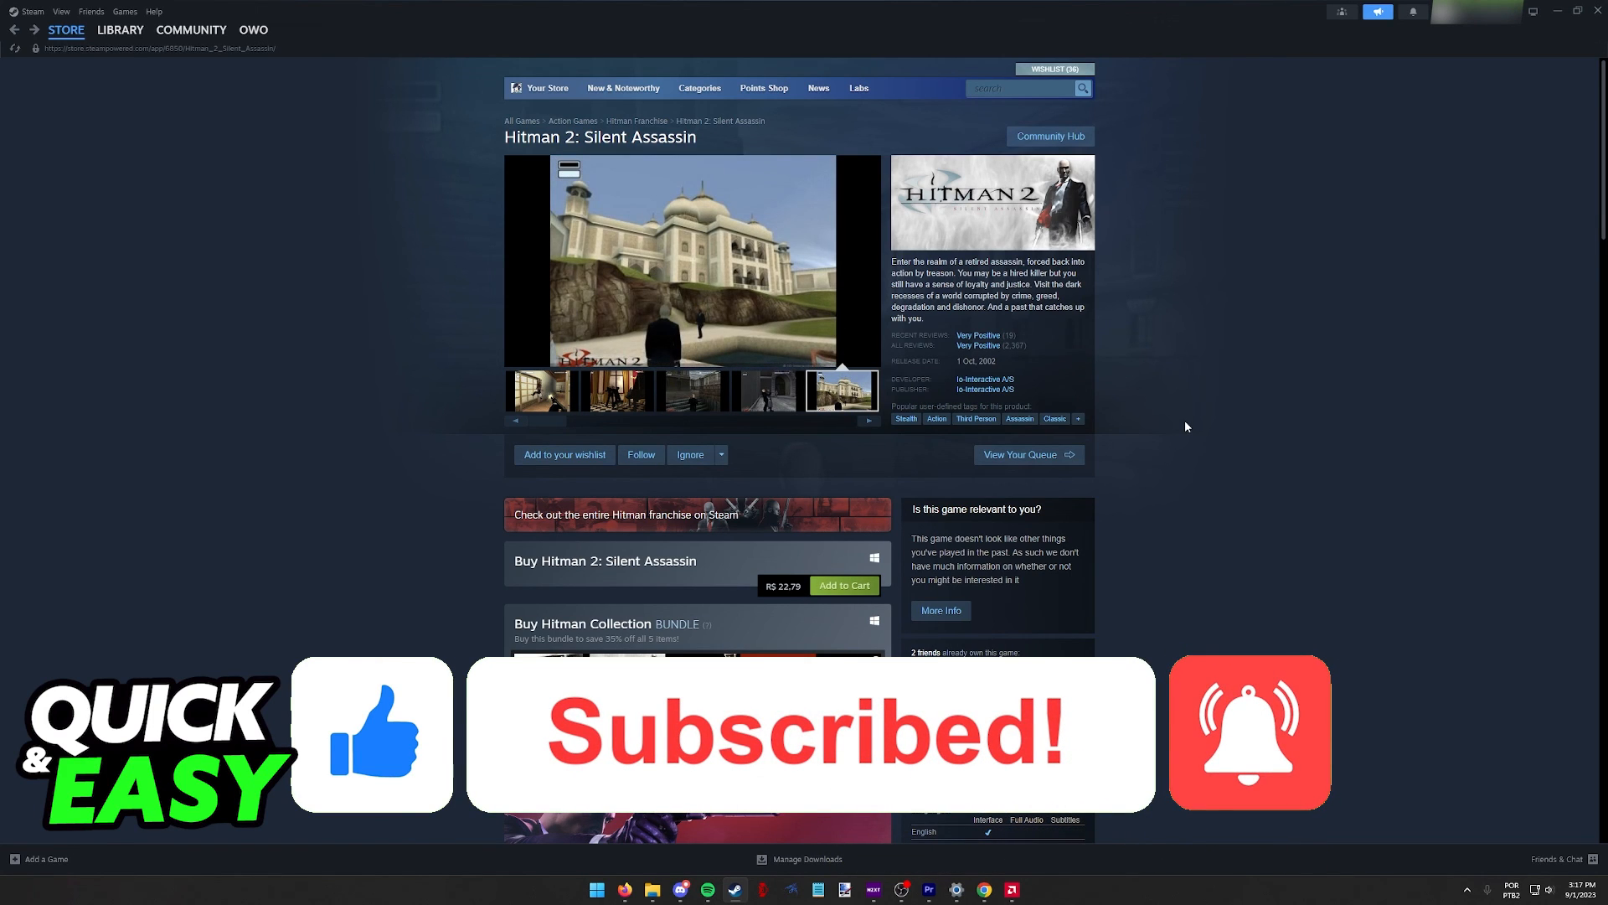